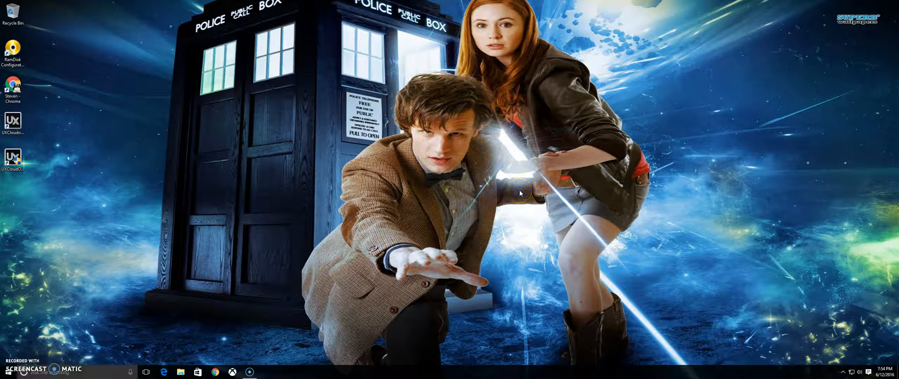
- Launch AMD FirePro Settings from the desktop right-click menu
right_click(520, 193)
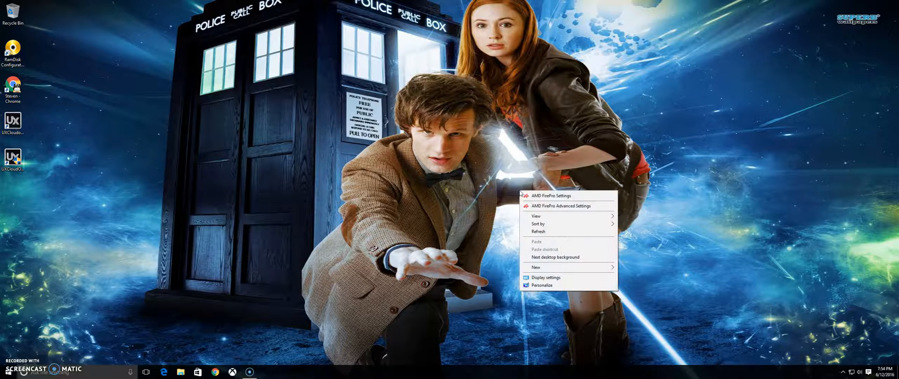
mouse_move(566, 206)
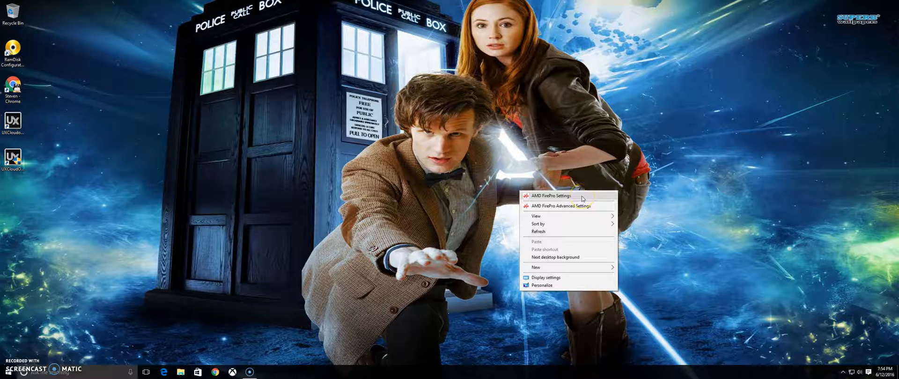
left_click(551, 196)
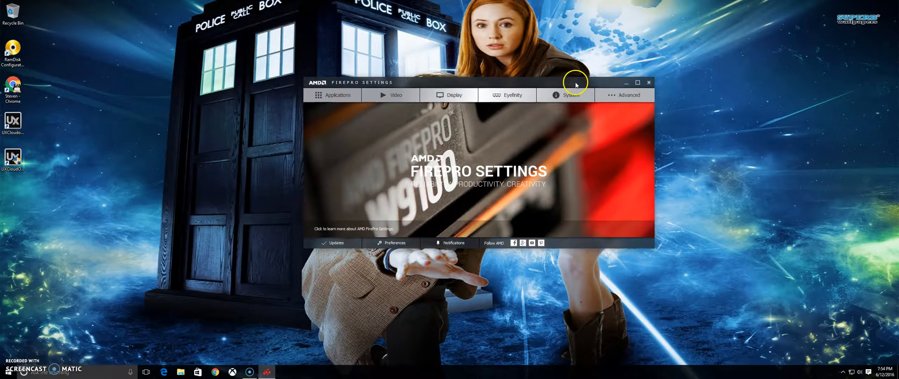
mouse_move(348, 223)
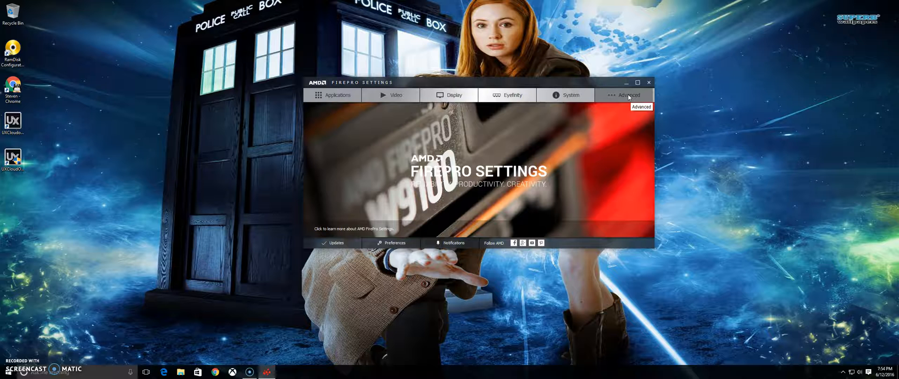
left_click(628, 95)
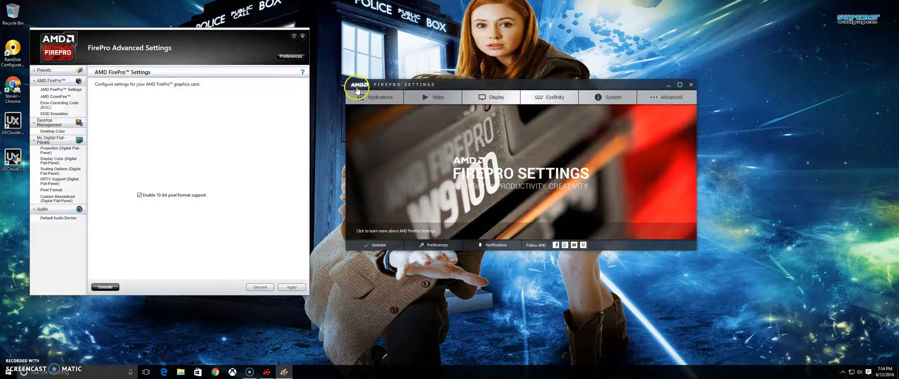
mouse_move(410, 95)
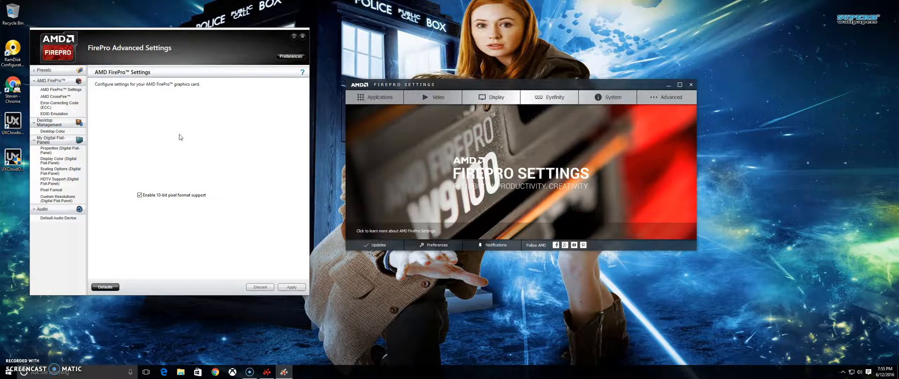
left_click(59, 150)
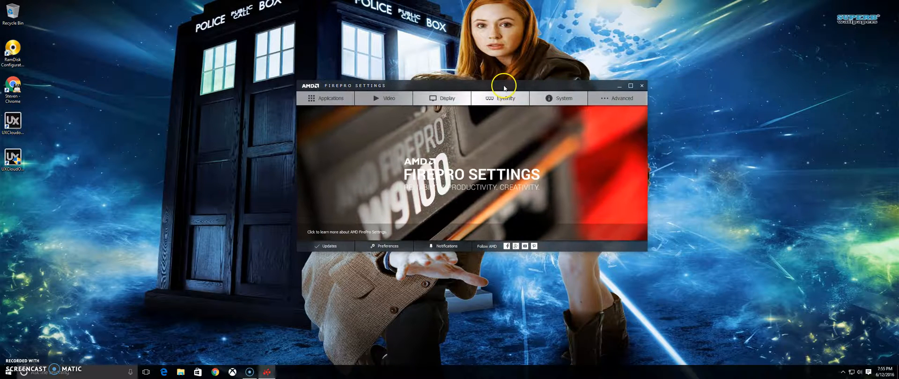
mouse_move(340, 269)
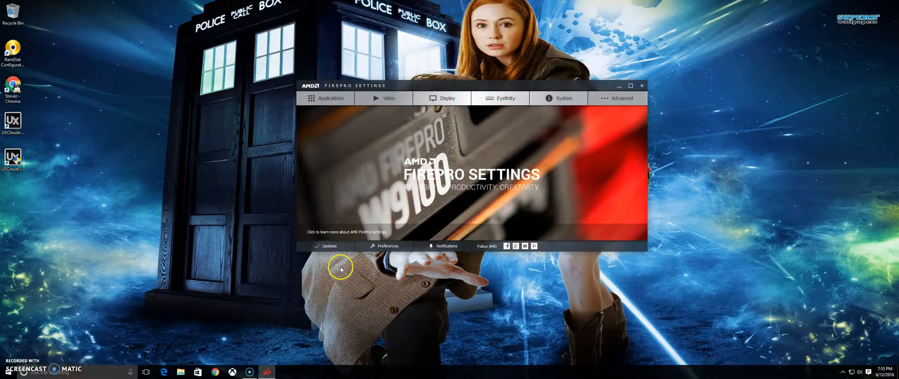
mouse_move(329, 246)
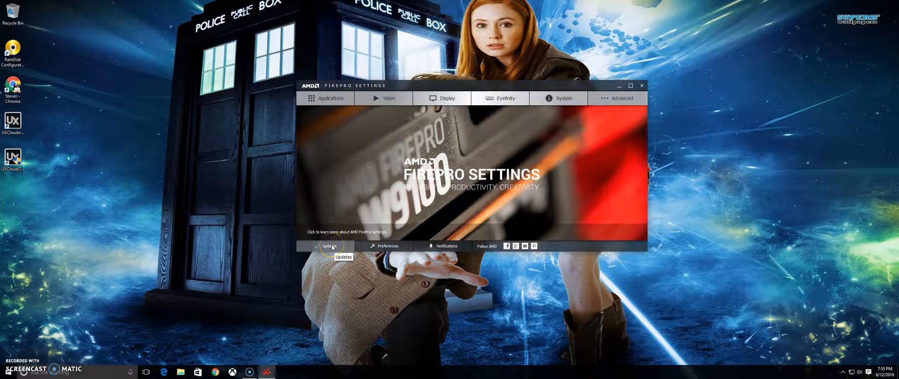
- Check for driver updates and expand the options for the WHQL update
left_click(388, 246)
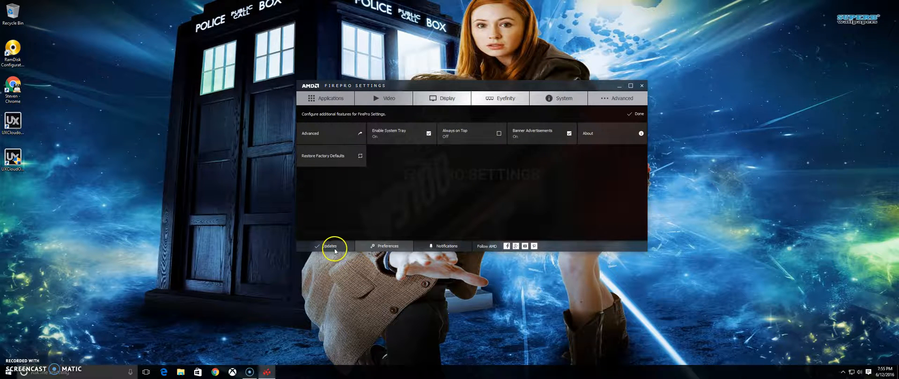
left_click(330, 246)
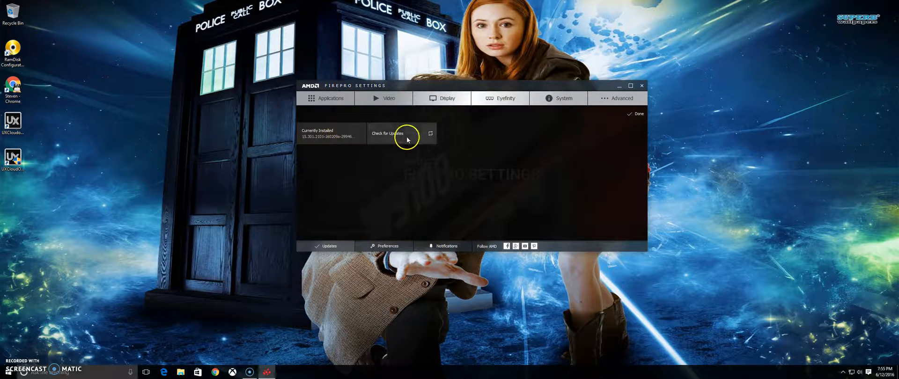
left_click(387, 133)
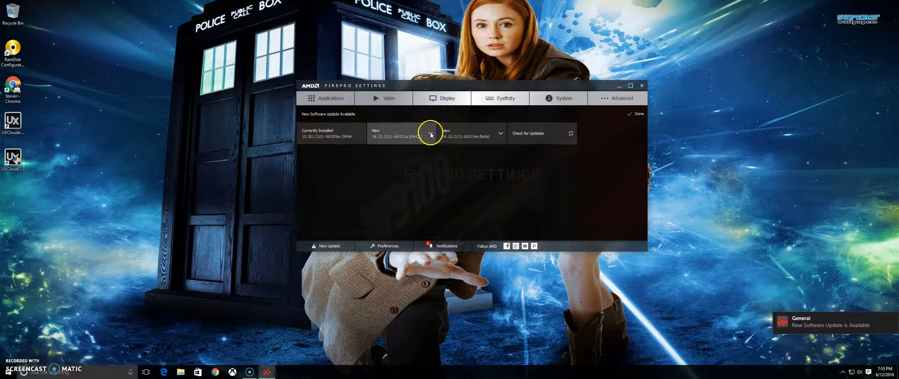
left_click(429, 133)
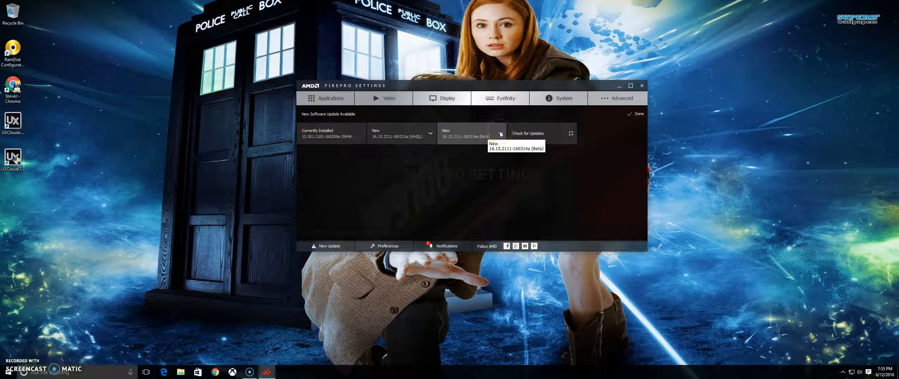
left_click(429, 134)
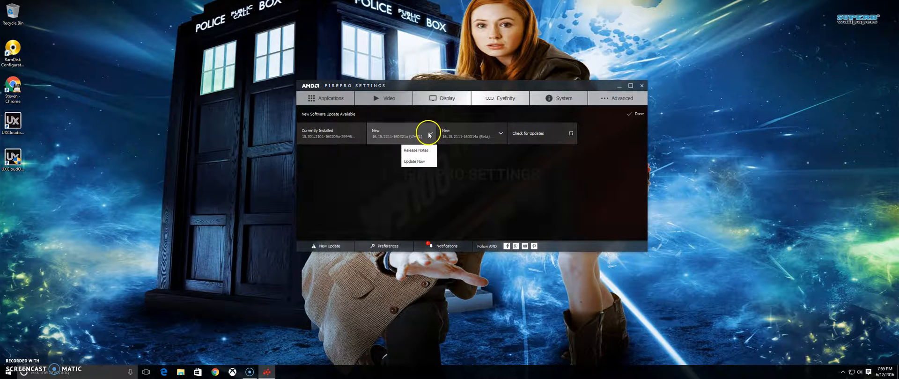
left_click(415, 150)
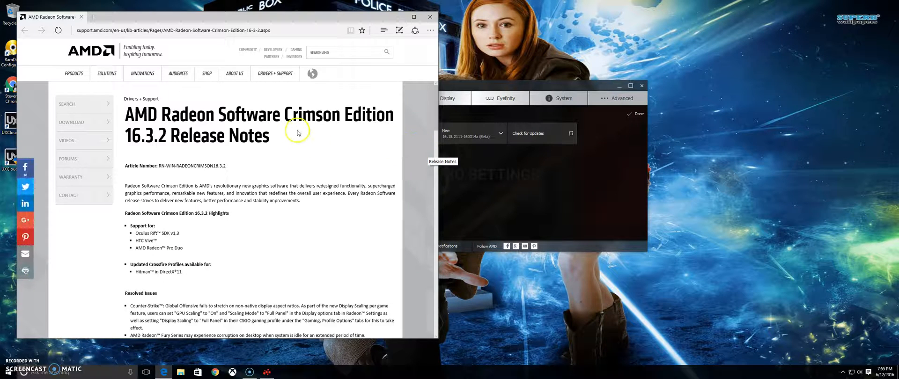
mouse_move(345, 132)
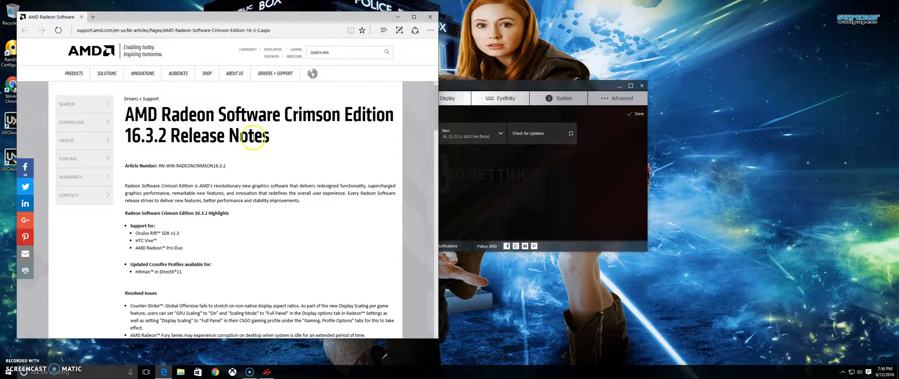
left_click(429, 17)
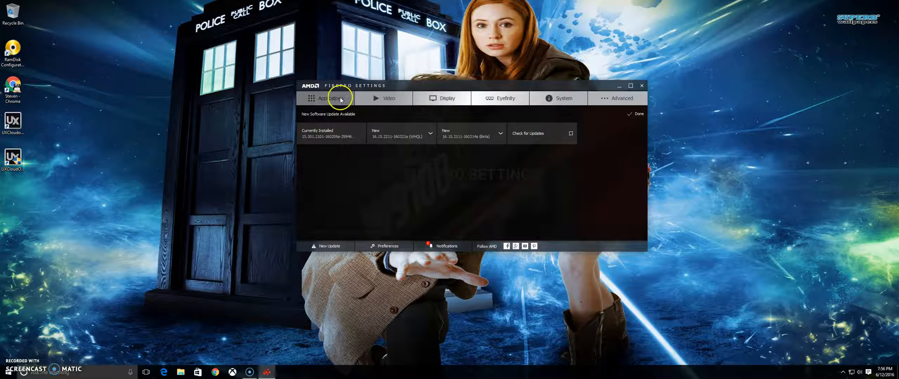
- Visit the Applications, Home and Notifications pages, then open the Windows Action Center
left_click(327, 98)
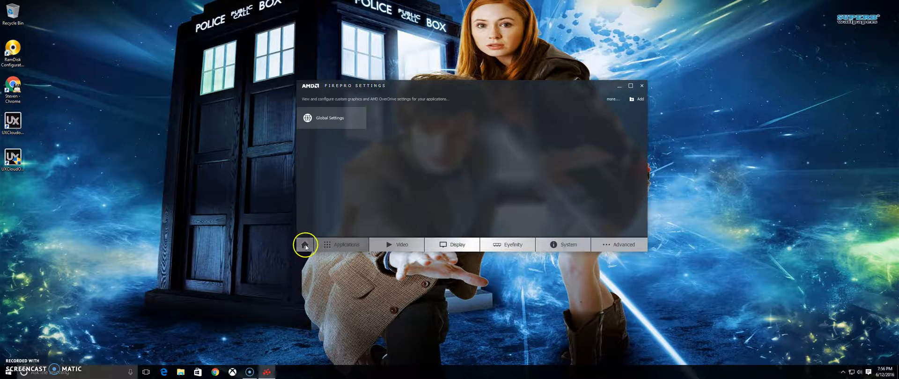
left_click(305, 244)
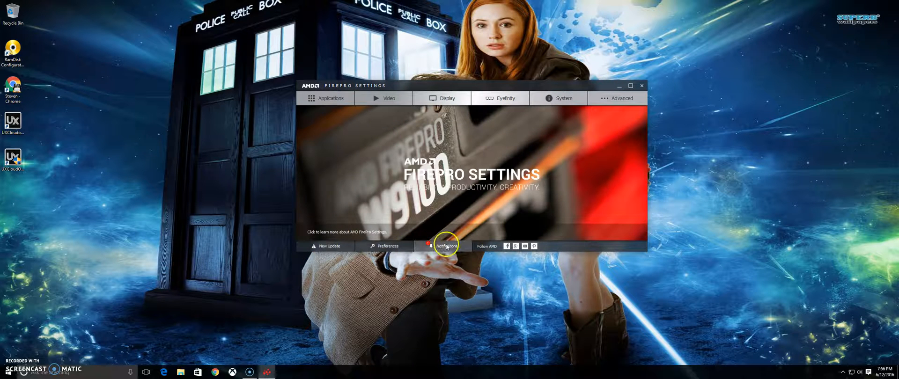
left_click(447, 246)
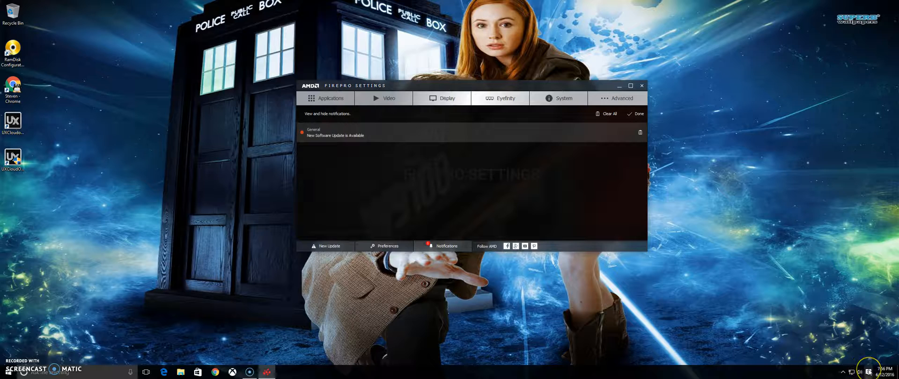
left_click(876, 371)
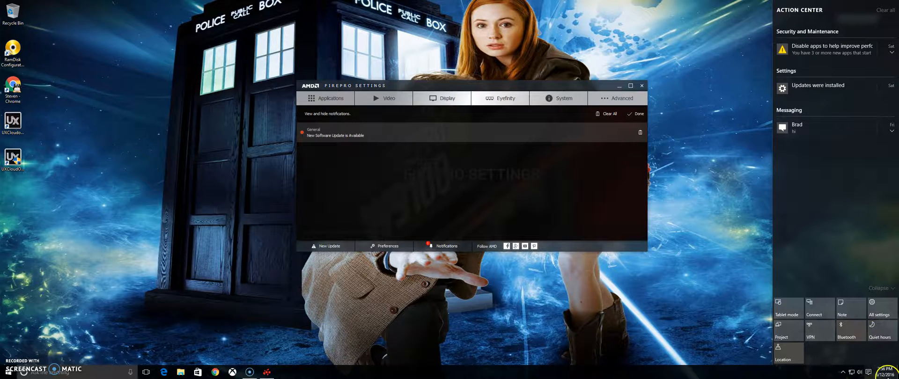
mouse_move(869, 371)
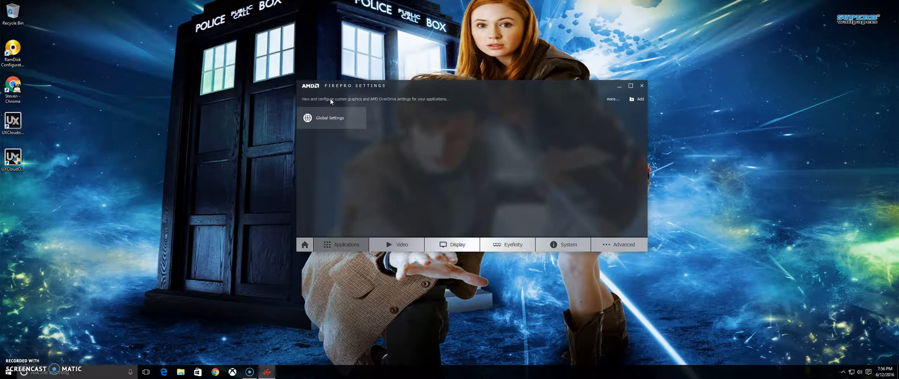
- Open Global Settings to show the anti-aliasing, filtering and tessellation options
left_click(330, 118)
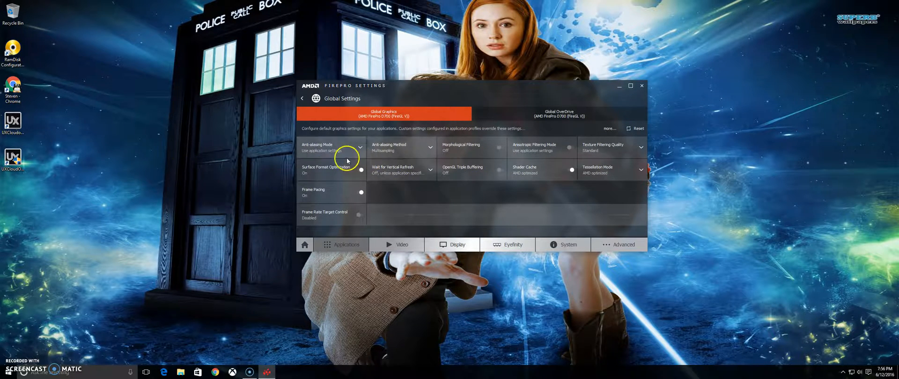
mouse_move(350, 223)
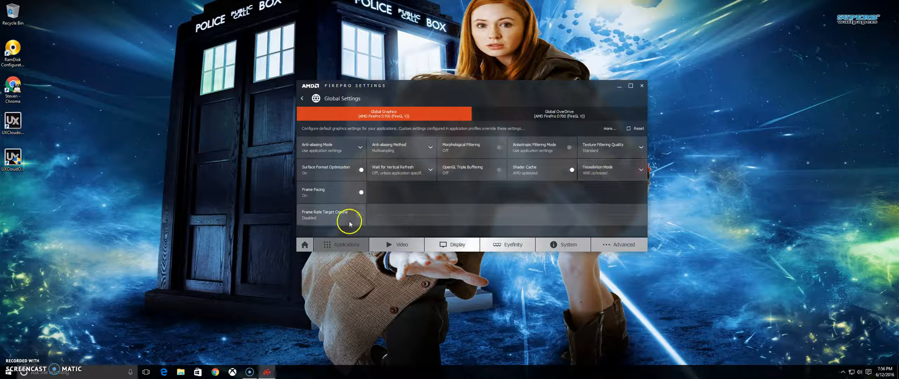
mouse_move(238, 167)
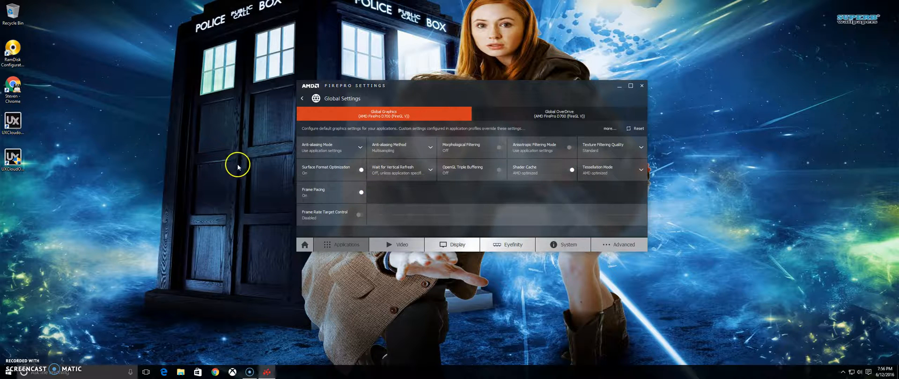
mouse_move(526, 164)
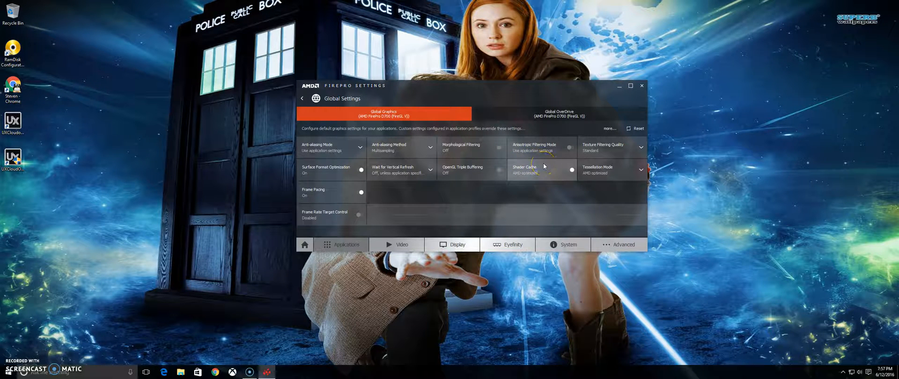
mouse_move(612, 113)
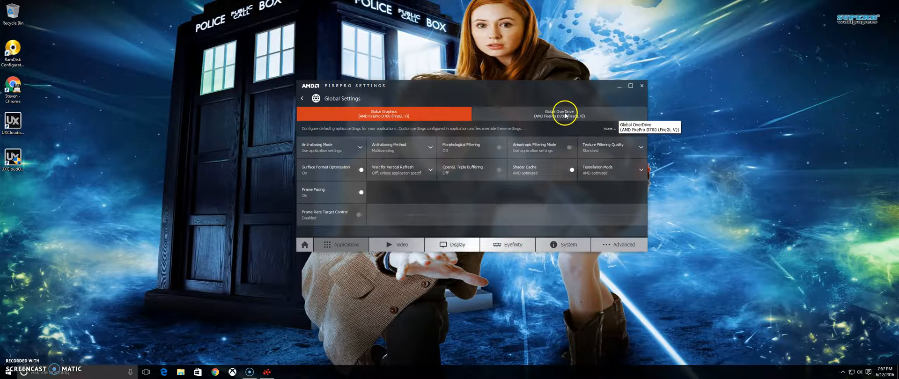
left_click(559, 113)
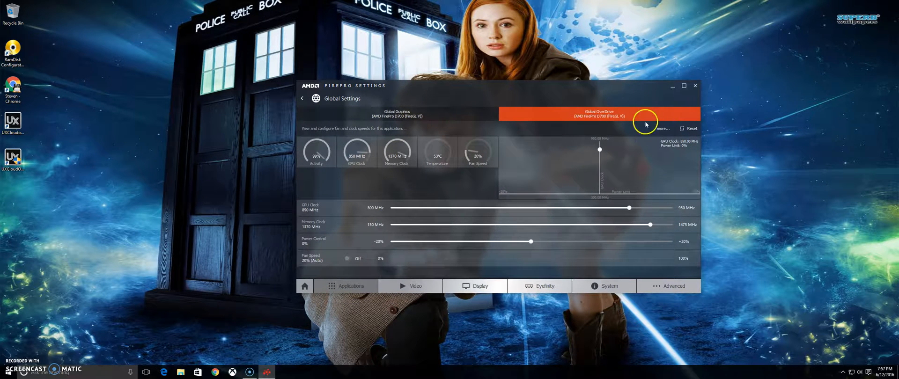
mouse_move(633, 91)
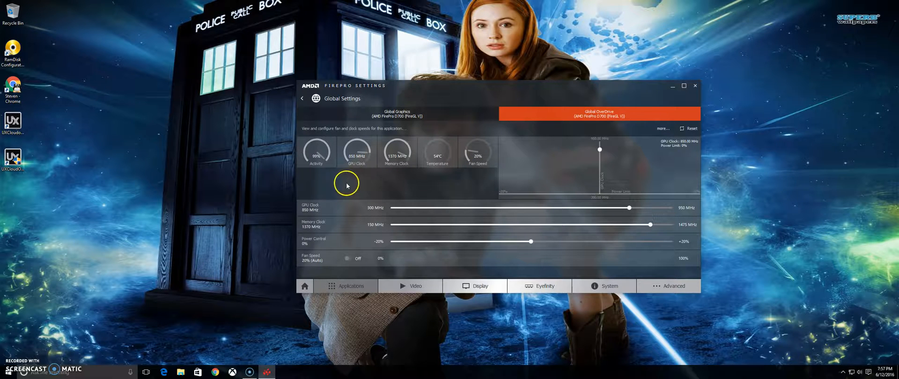
mouse_move(474, 150)
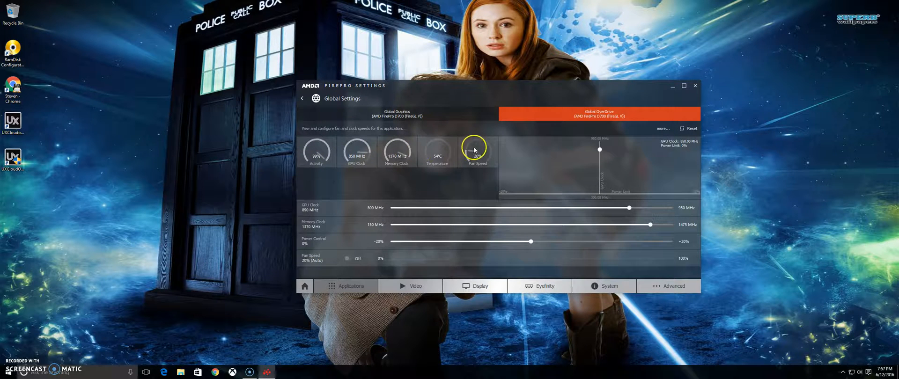
mouse_move(314, 141)
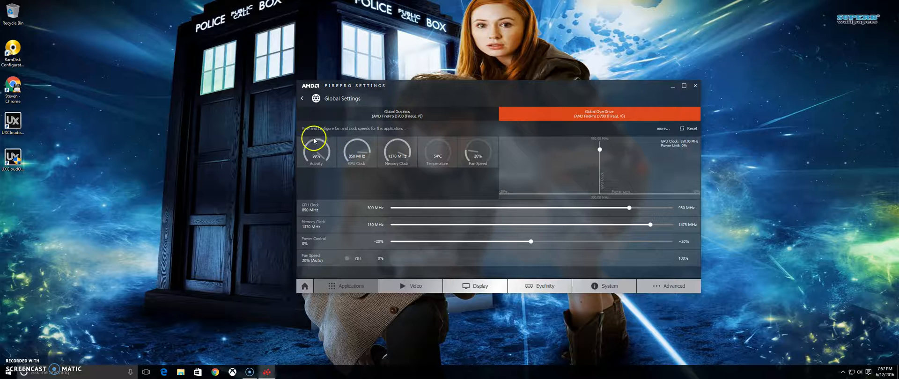
mouse_move(315, 166)
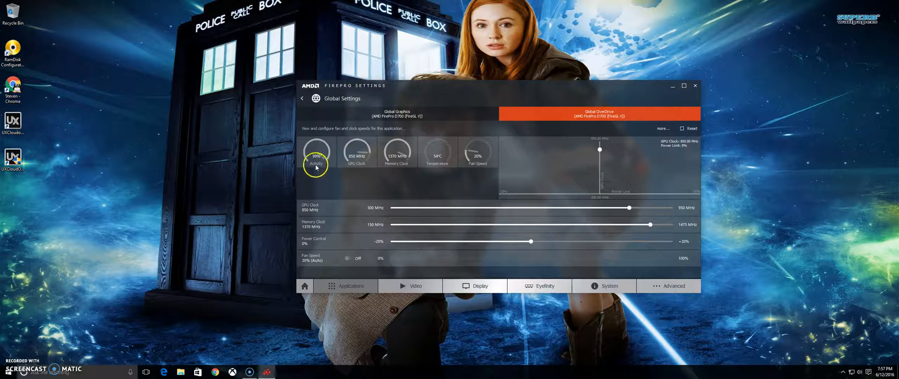
mouse_move(357, 153)
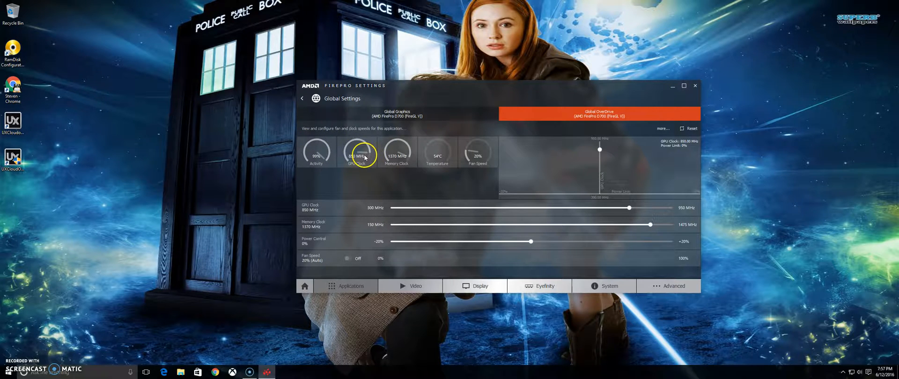
mouse_move(418, 152)
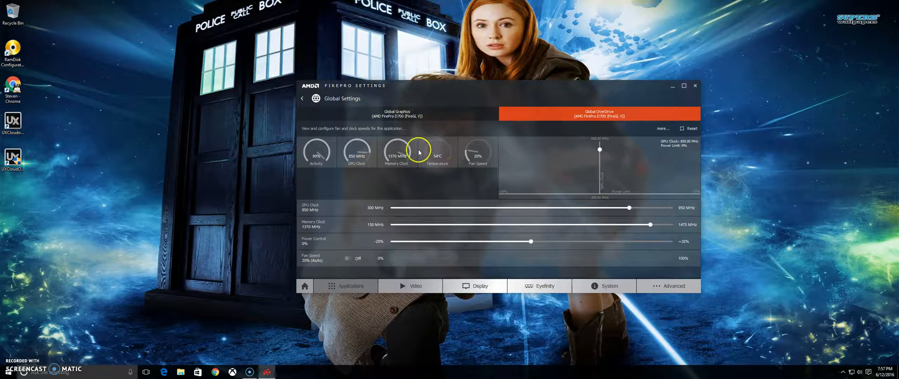
mouse_move(387, 235)
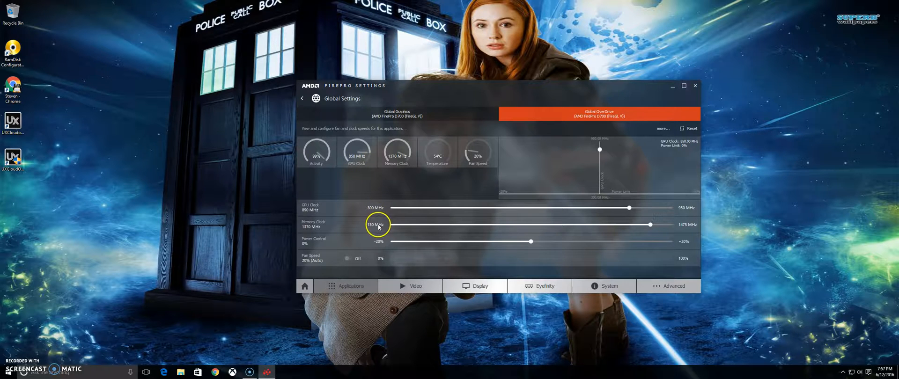
mouse_move(424, 184)
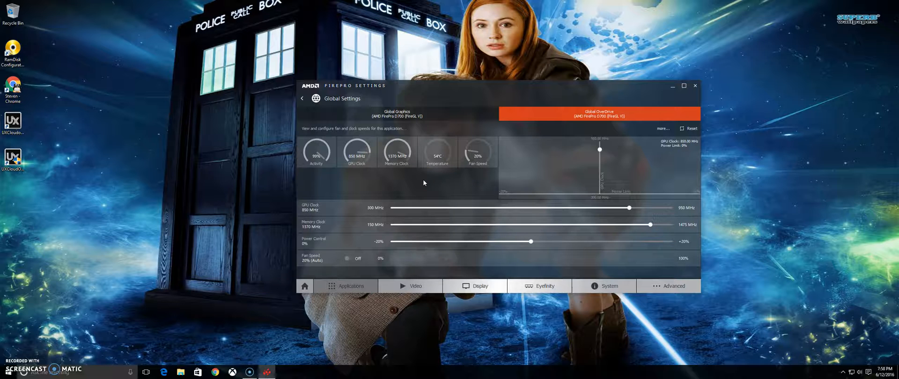
mouse_move(508, 175)
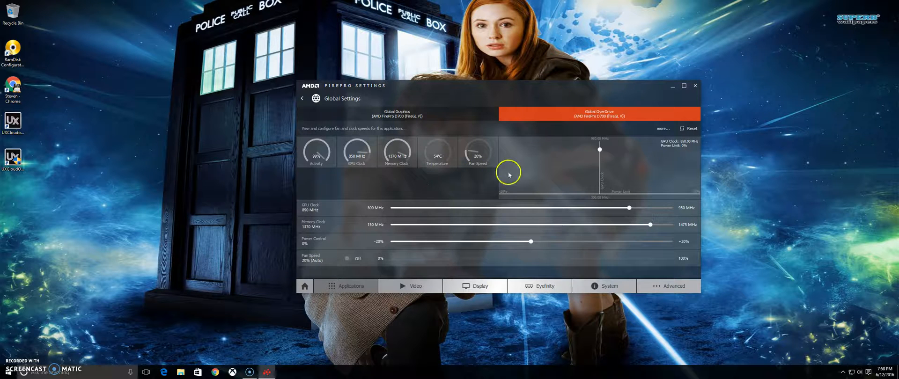
mouse_move(468, 247)
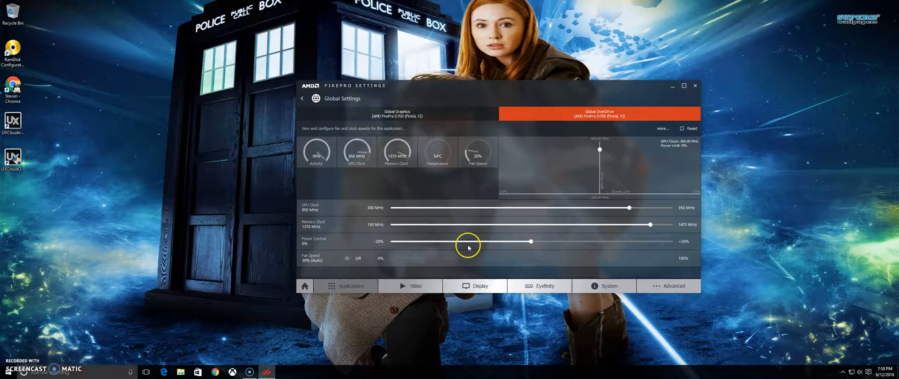
mouse_move(342, 210)
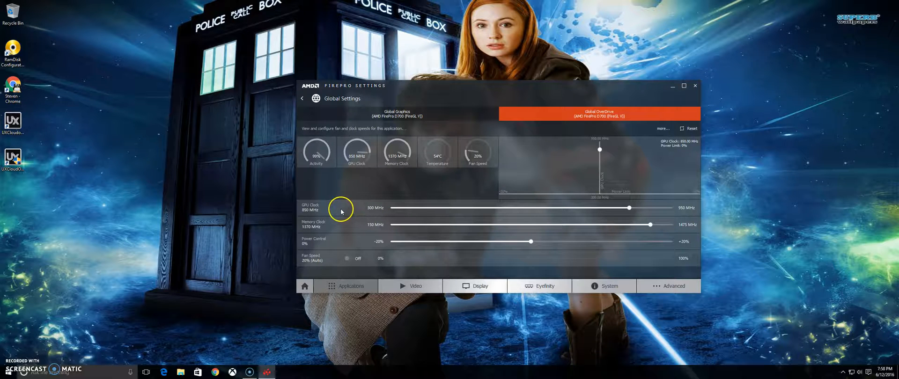
mouse_move(332, 220)
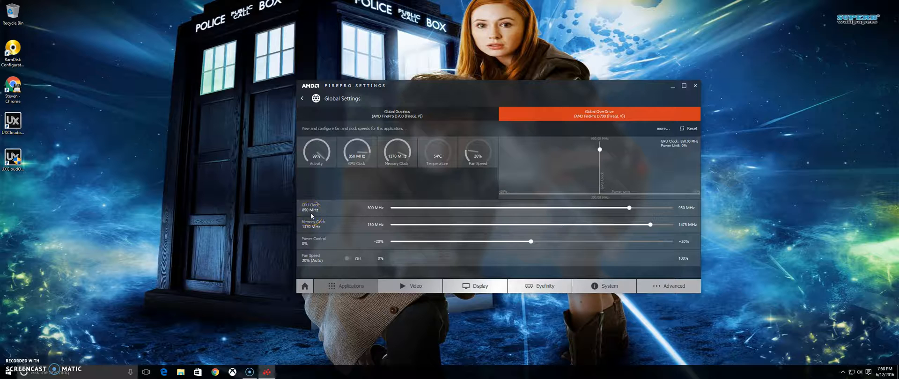
mouse_move(581, 207)
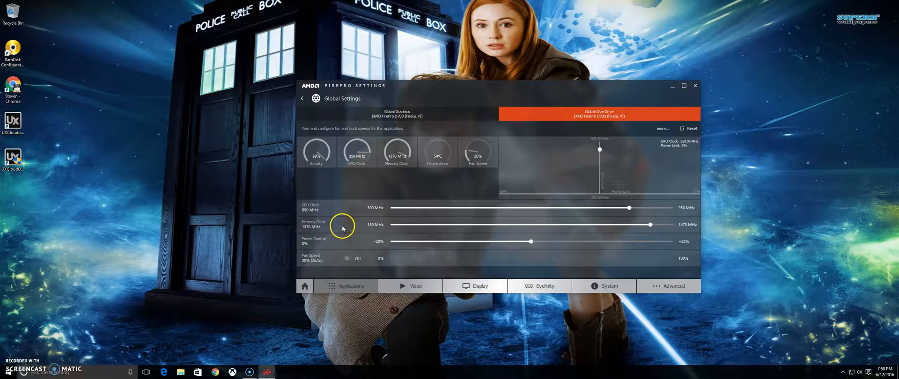
mouse_move(326, 235)
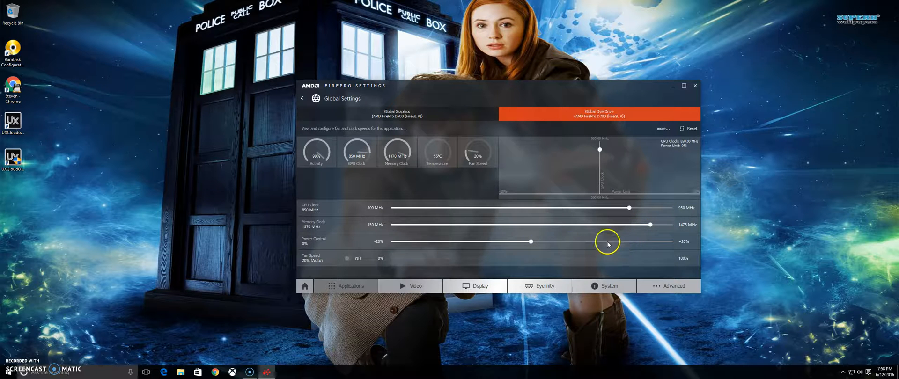
mouse_move(648, 223)
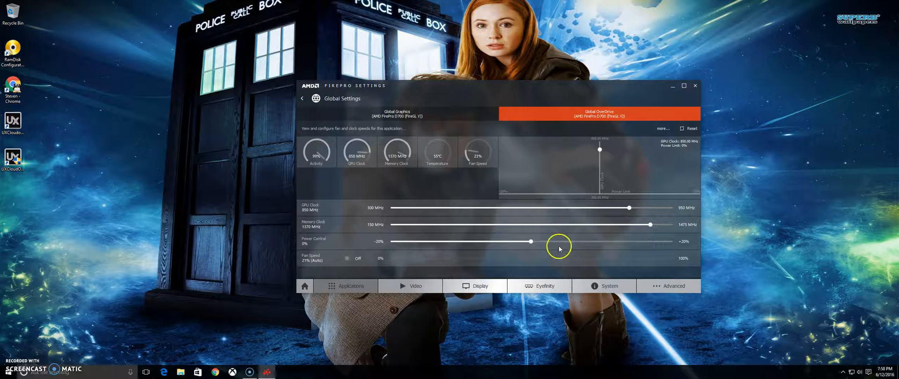
mouse_move(621, 240)
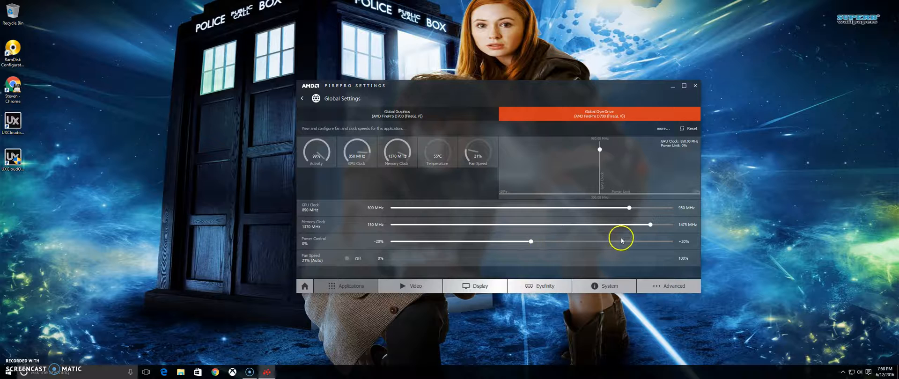
mouse_move(567, 245)
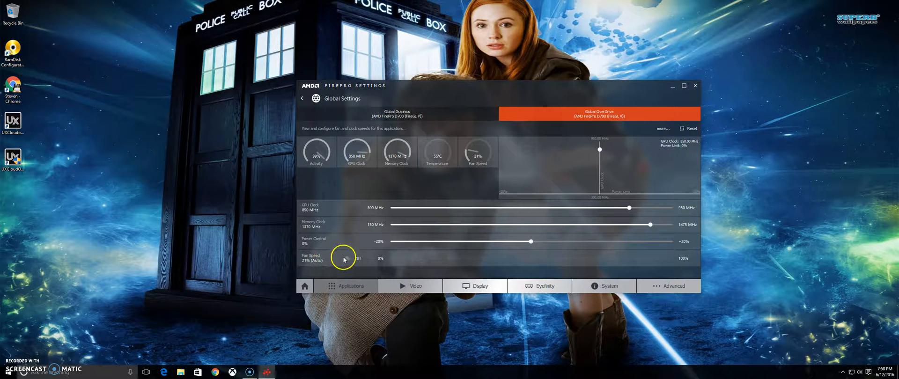
mouse_move(602, 252)
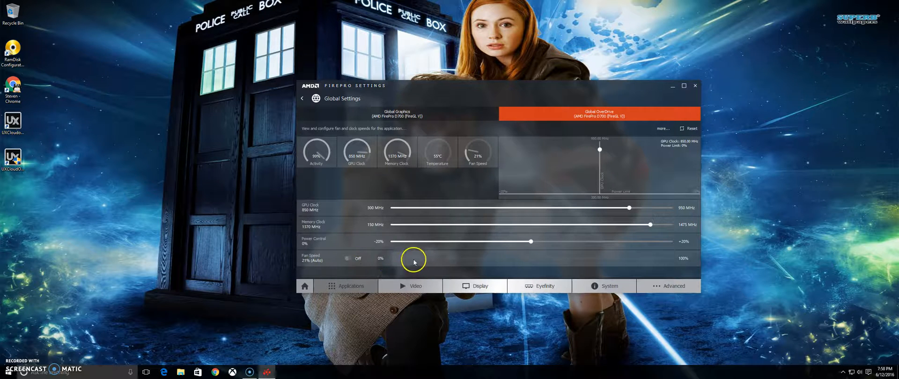
mouse_move(656, 262)
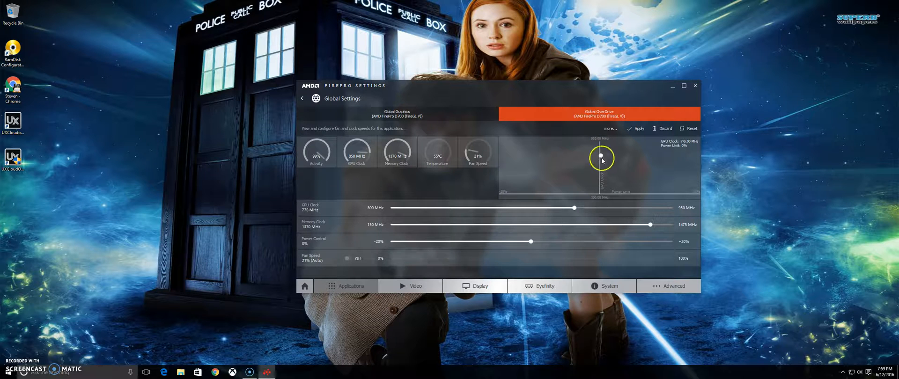
left_click_drag(577, 207, 600, 207)
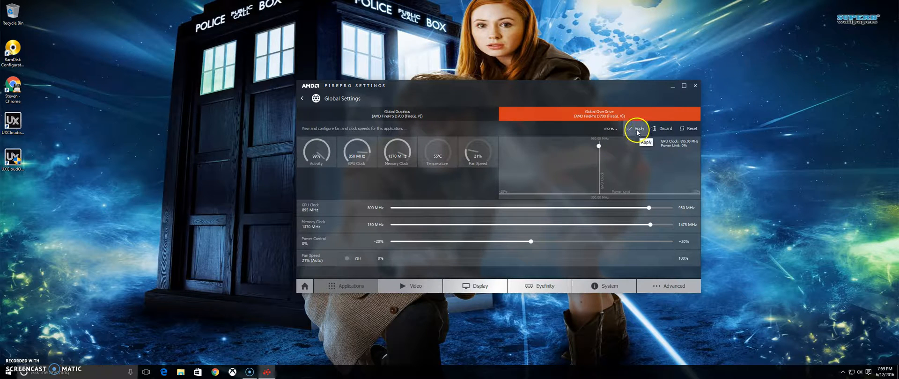
mouse_move(701, 125)
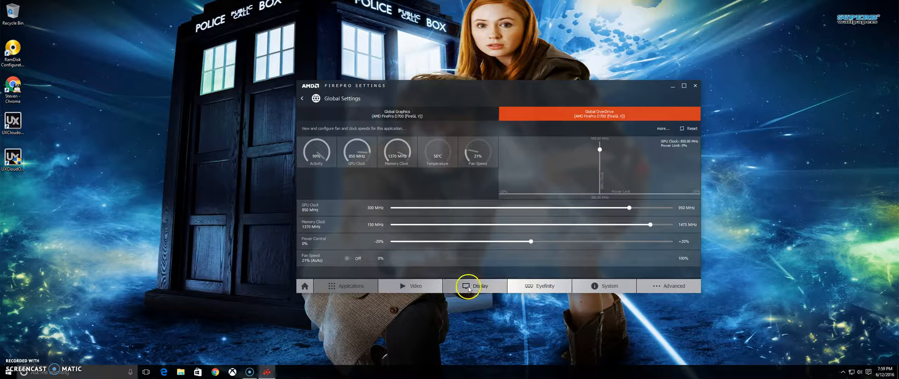
- View the Display settings, then the Eyefinity page reporting not enough displays
left_click(480, 286)
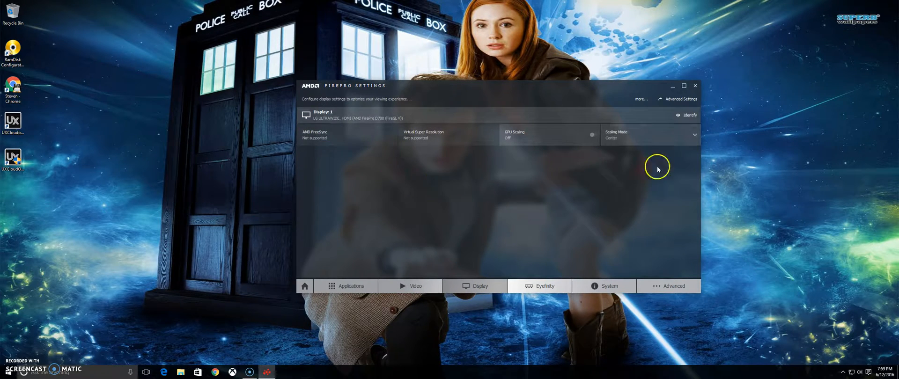
mouse_move(544, 286)
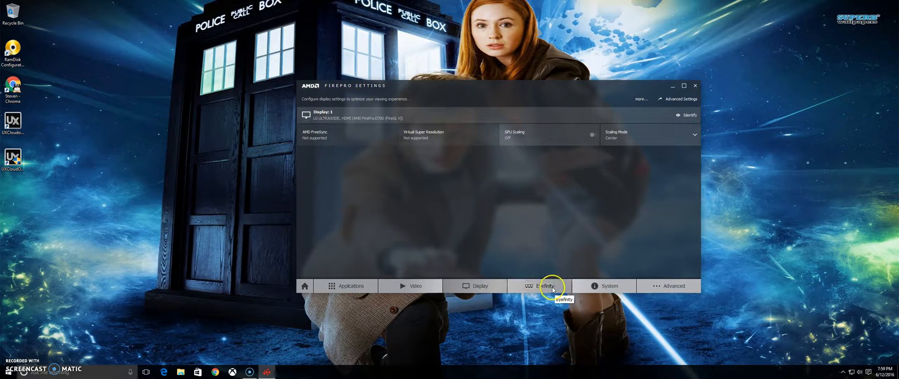
left_click(544, 286)
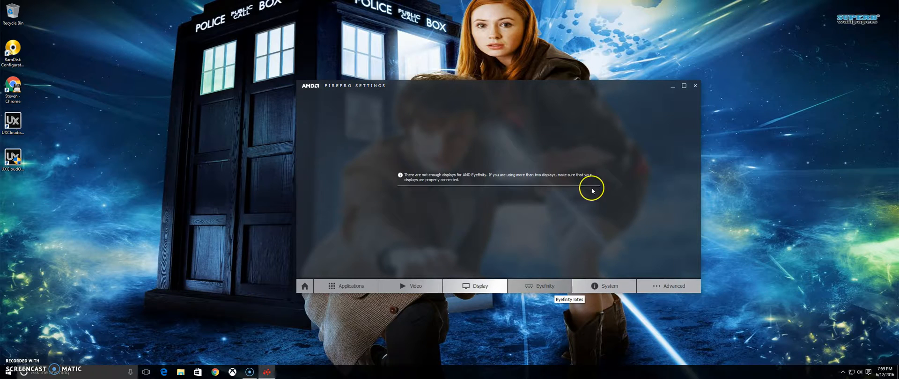
mouse_move(551, 292)
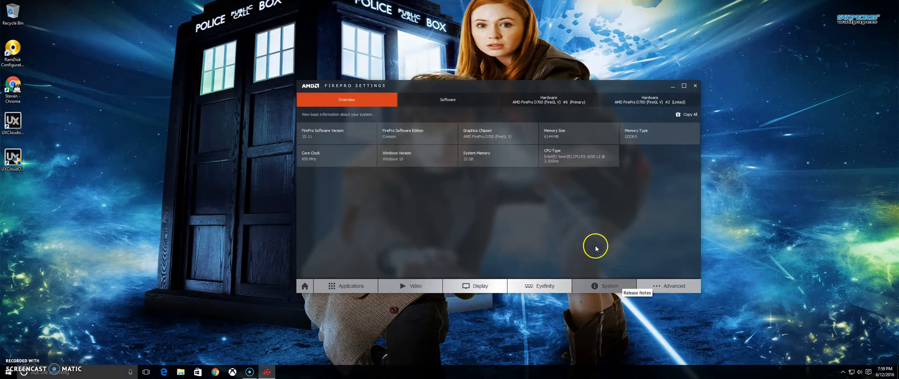
mouse_move(609, 288)
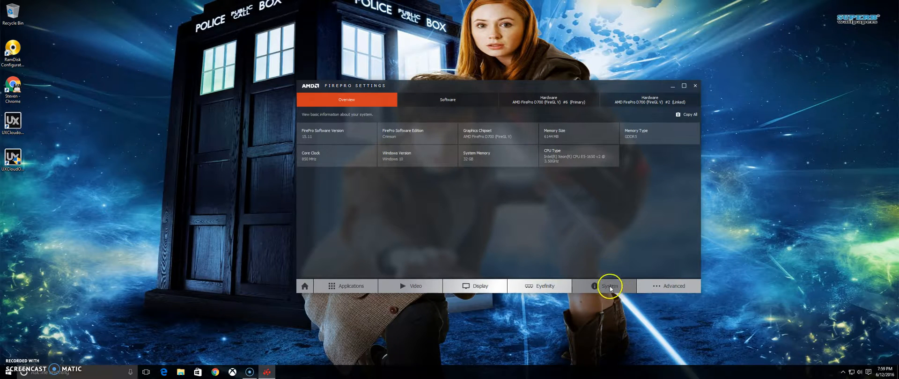
mouse_move(608, 286)
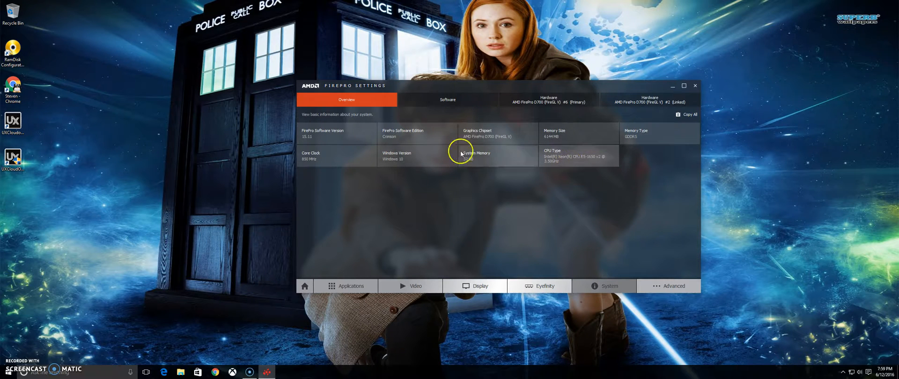
- Browse the Software and Hardware #2 (Linked) tabs, returning to Overview after each
left_click(447, 99)
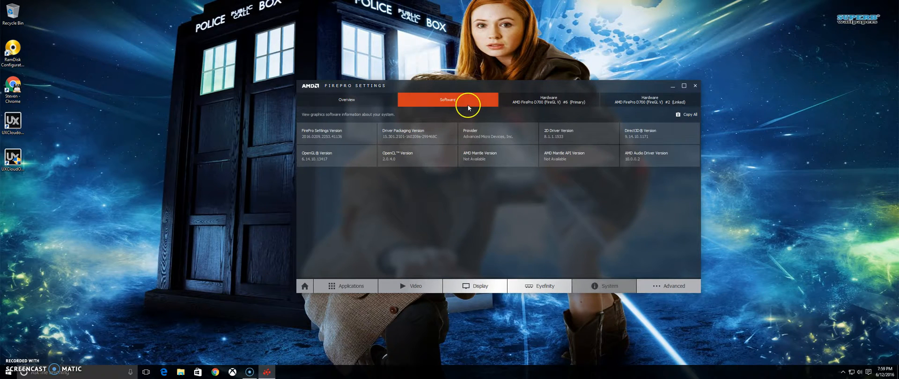
left_click(346, 100)
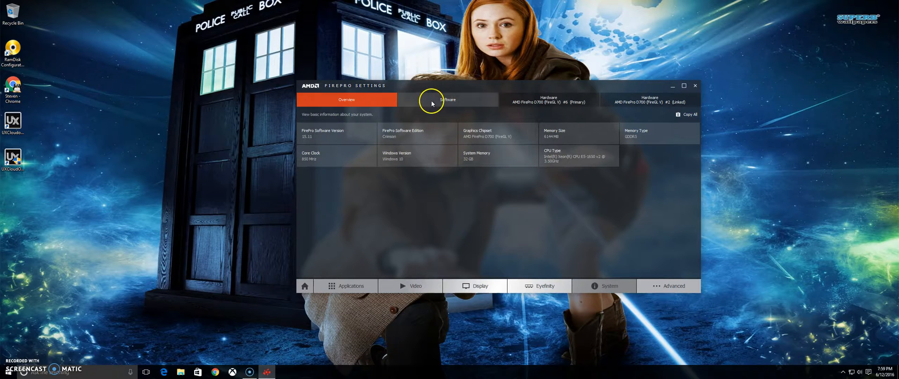
left_click(547, 100)
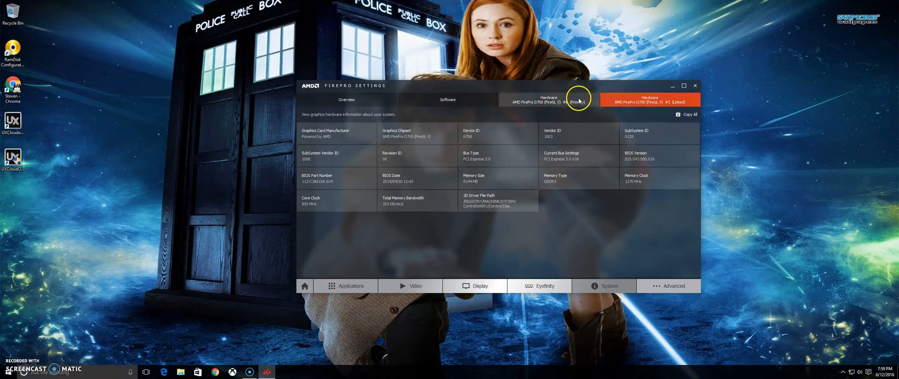
left_click(346, 99)
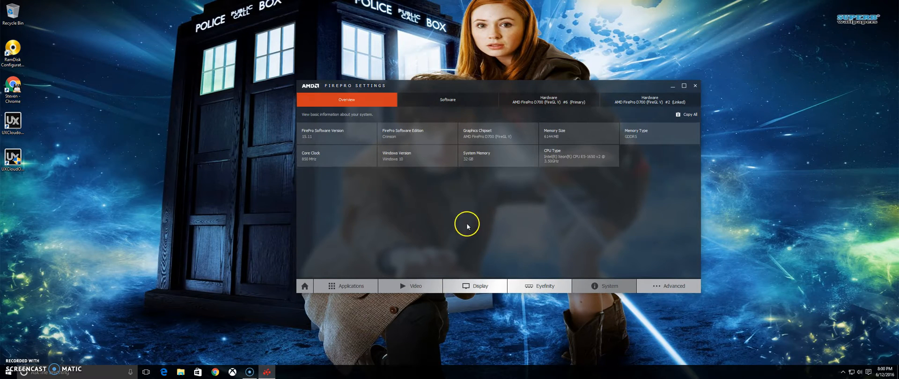